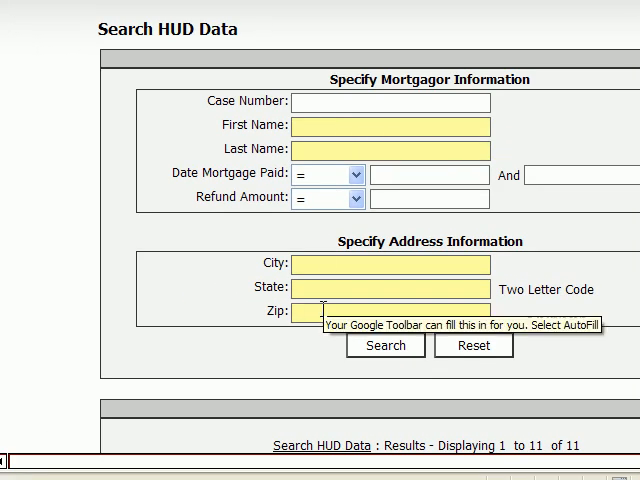
# Step: Search HUD records for zip code 98008 and bring up the matching mortgagor
pyautogui.write('98008')
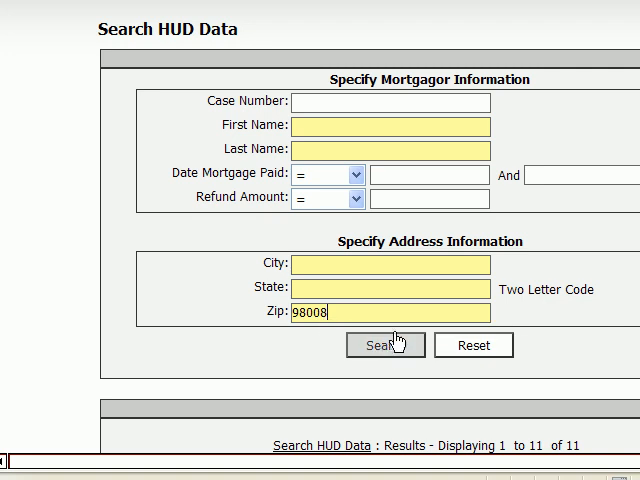
pyautogui.click(384, 344)
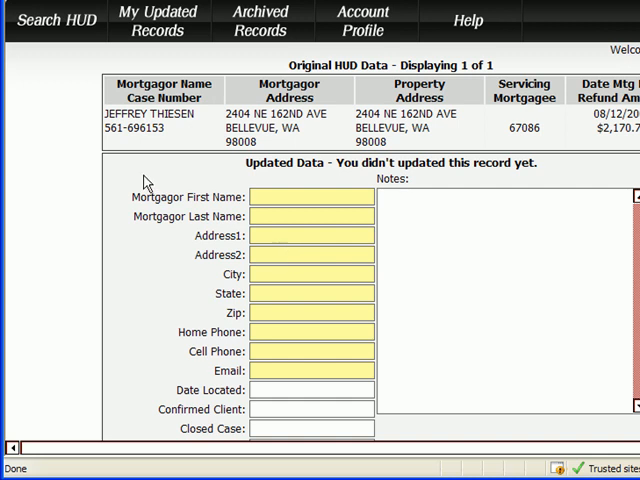
pyautogui.click(310, 200)
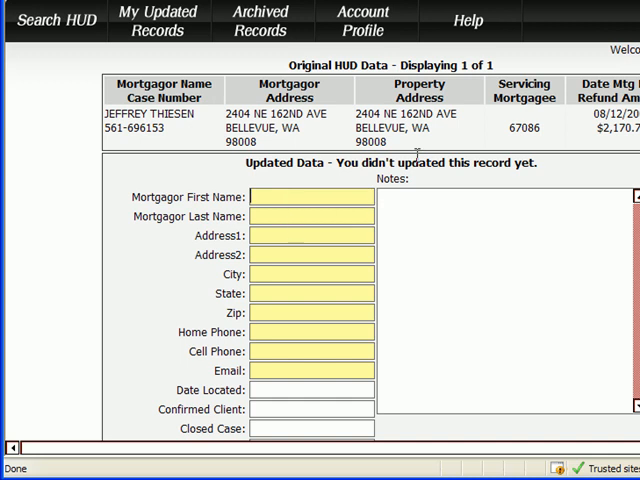
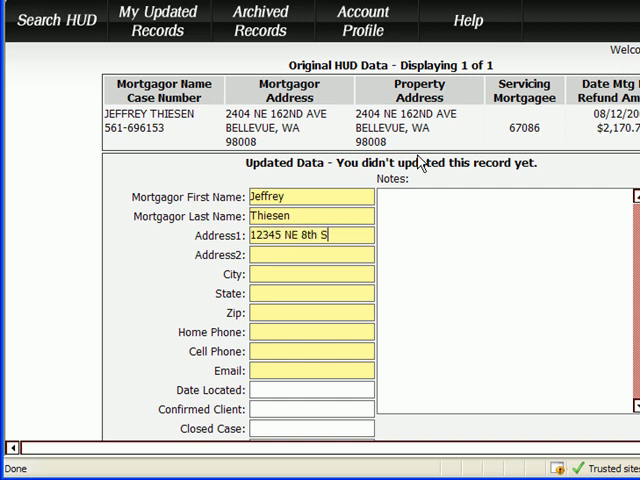
pyautogui.write('Bellevue')
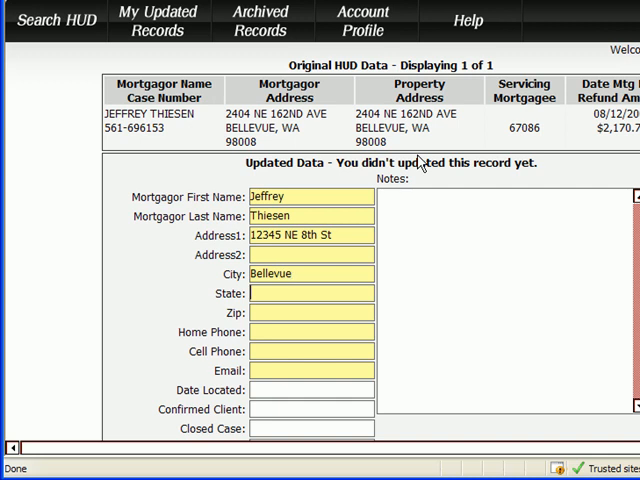
pyautogui.write('98008')
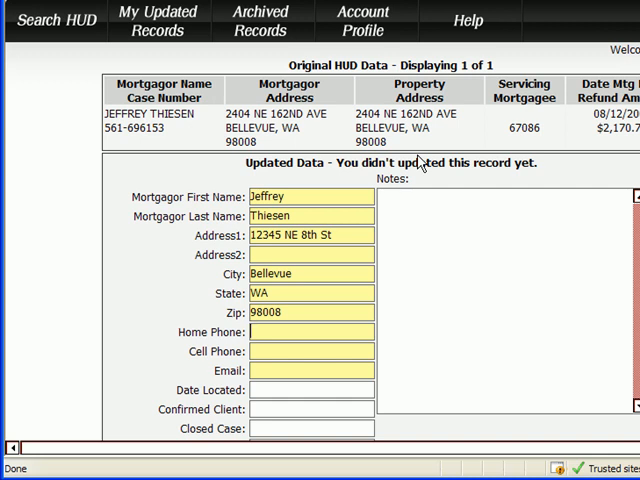
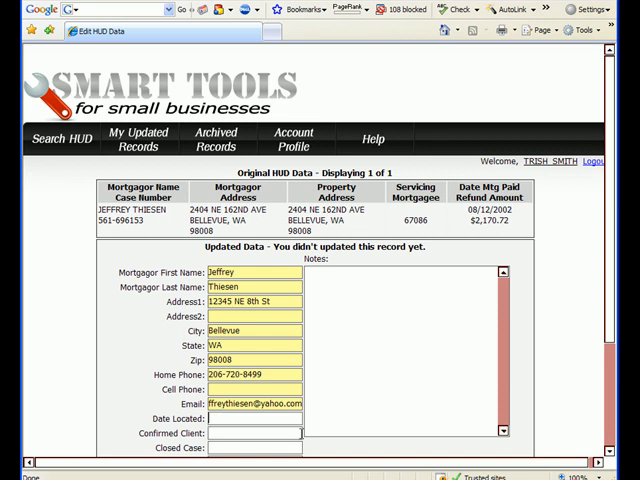
# Step: Record Date Located 11/1/2008 and Confirmed Client 11/10/2008
pyautogui.write('11/1/2')
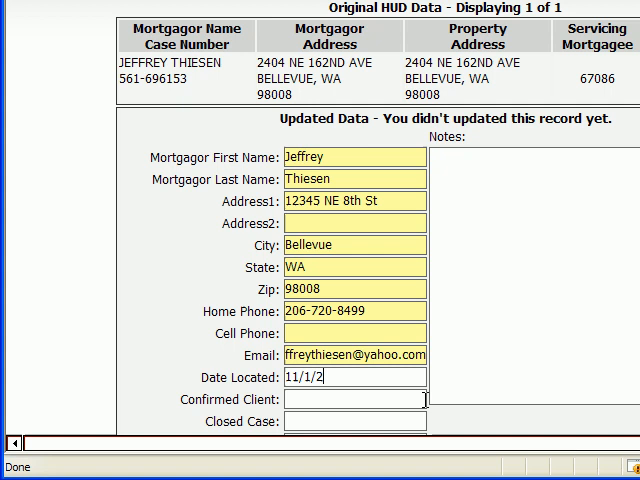
pyautogui.write('008')
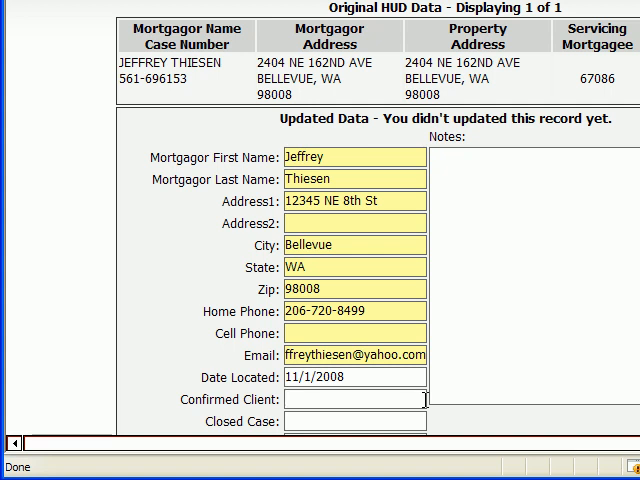
pyautogui.write('11')
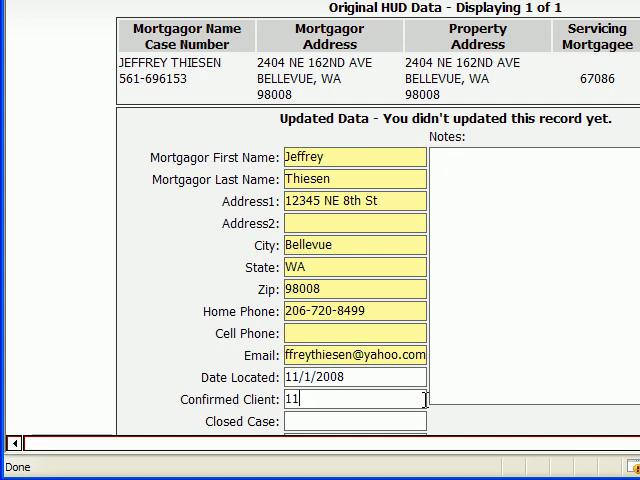
pyautogui.write('/')
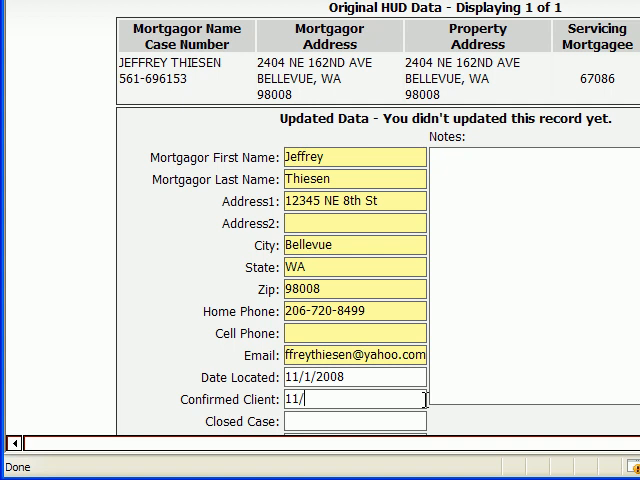
pyautogui.write('10/2008')
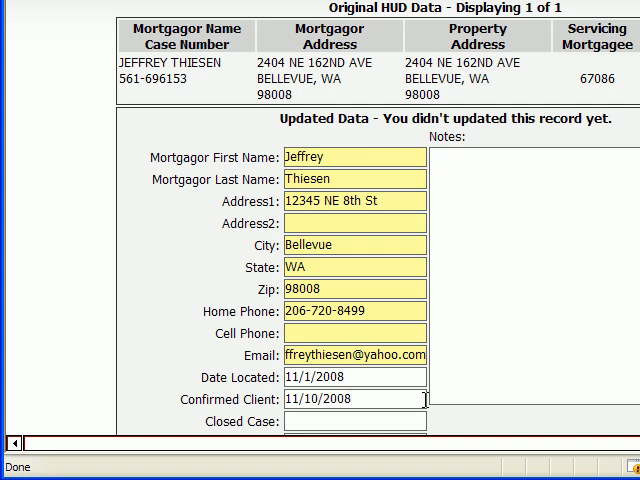
pyautogui.scroll(-3)
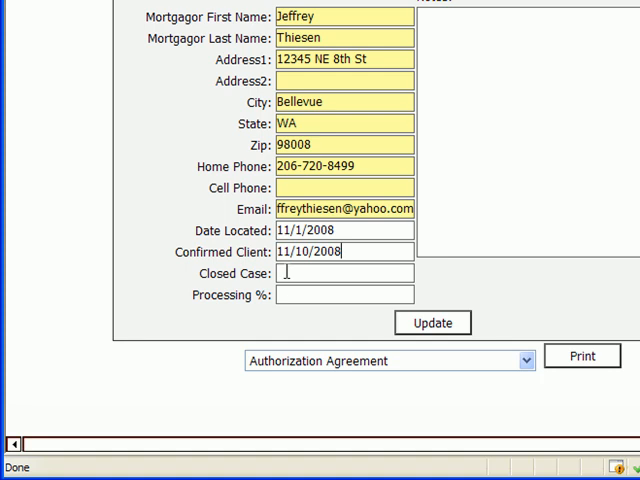
pyautogui.moveTo(288, 296)
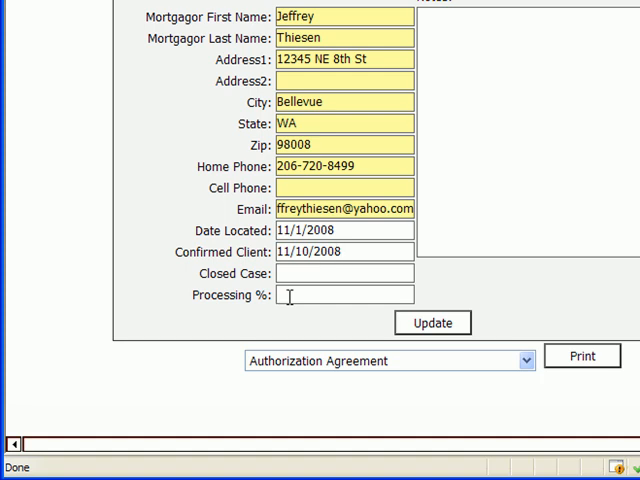
# Step: Set the Processing % fee to 30
pyautogui.write('.30')
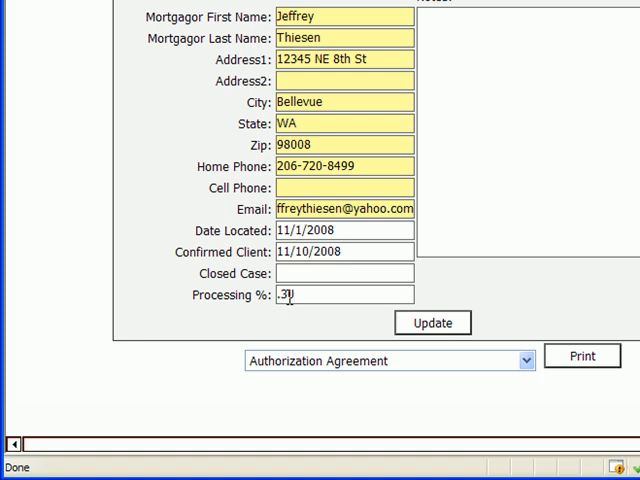
pyautogui.write('0')
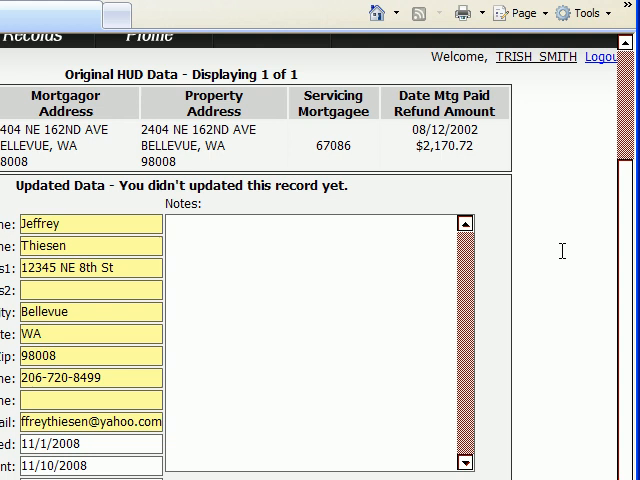
# Step: Note 'Located in white pages. Sent Authorization Agreement 11/5/08' in the Notes box
pyautogui.write('Located in white pages.')
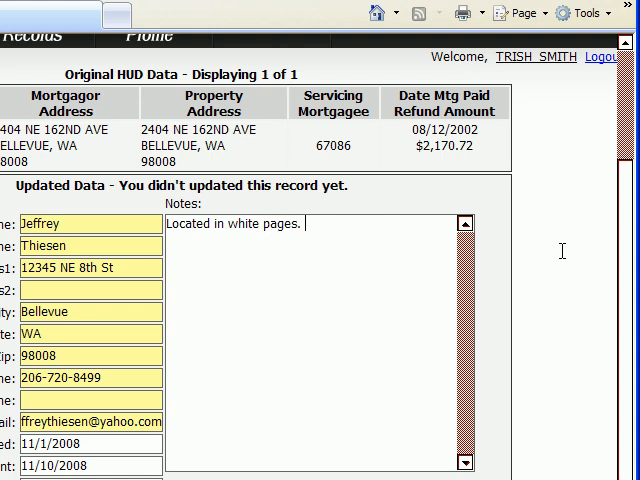
pyautogui.write('Sent Autho')
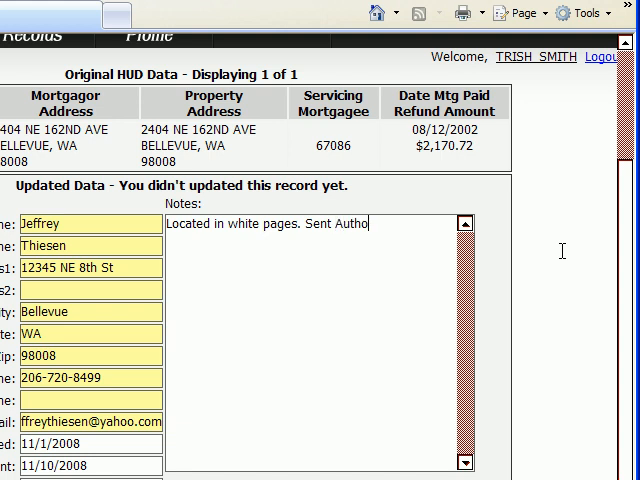
pyautogui.write('rization Agreement 11/')
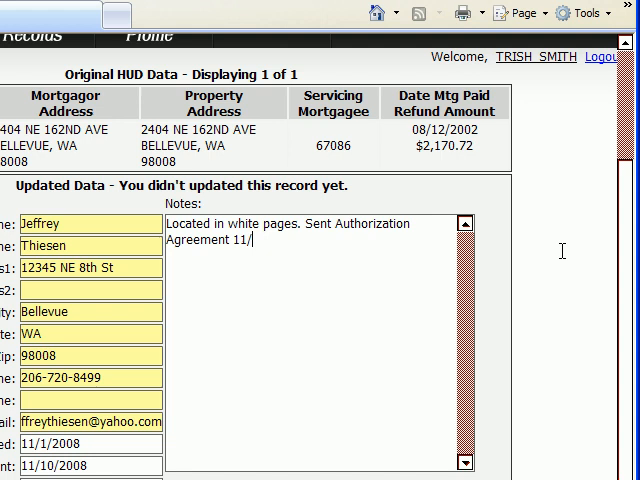
pyautogui.write('5/08')
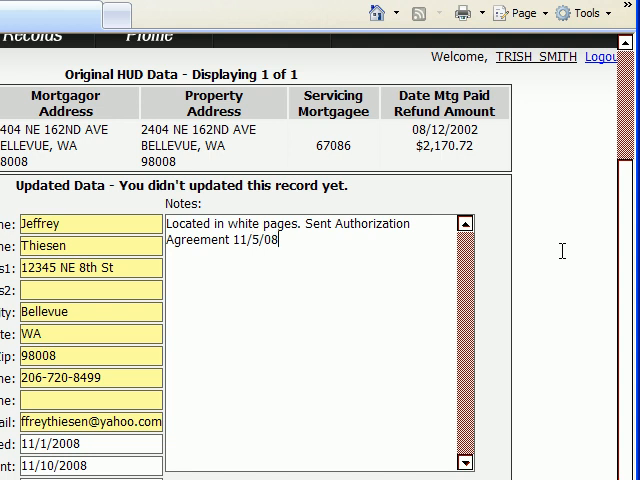
pyautogui.scroll(-3)
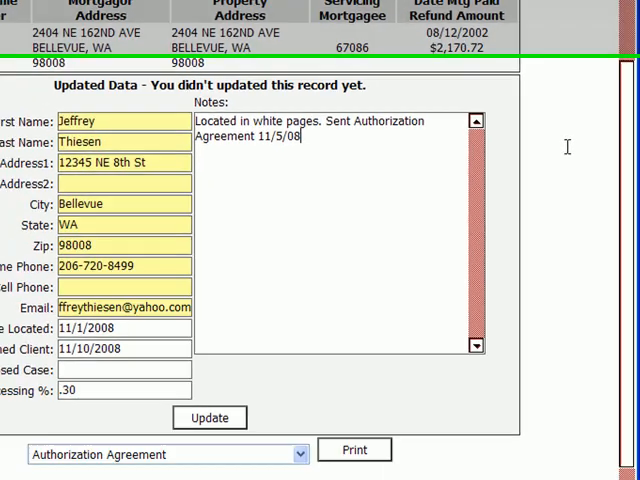
pyautogui.scroll(-3)
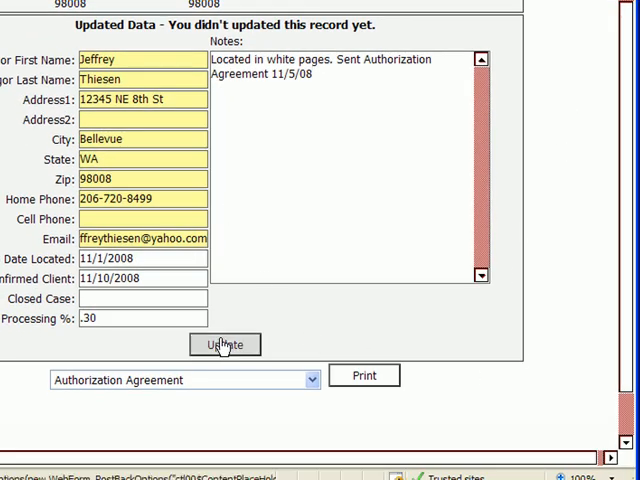
# Step: Save the record so it confirms 'Record Updated Successfully' dated 11/12/2008
pyautogui.click(224, 344)
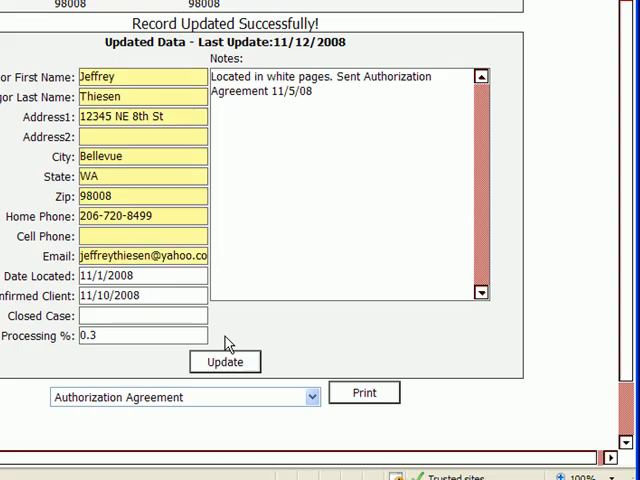
pyautogui.moveTo(224, 252)
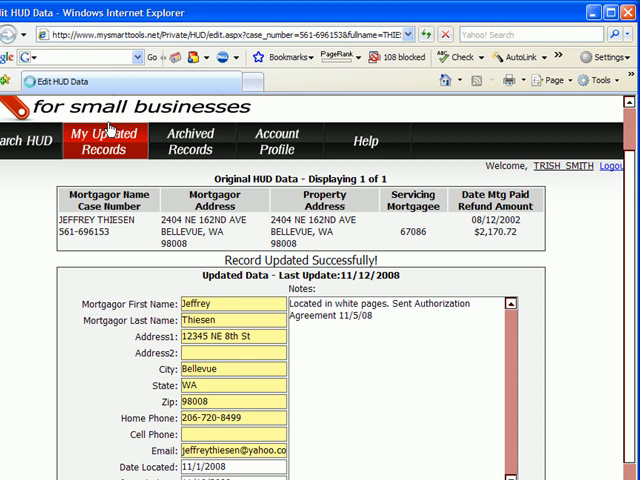
pyautogui.click(104, 144)
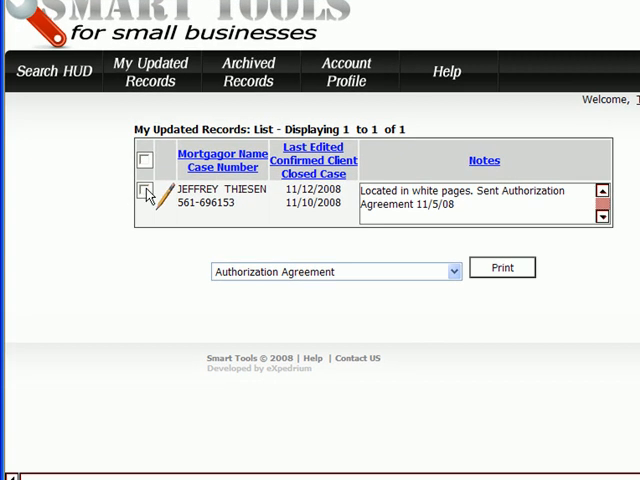
pyautogui.click(140, 192)
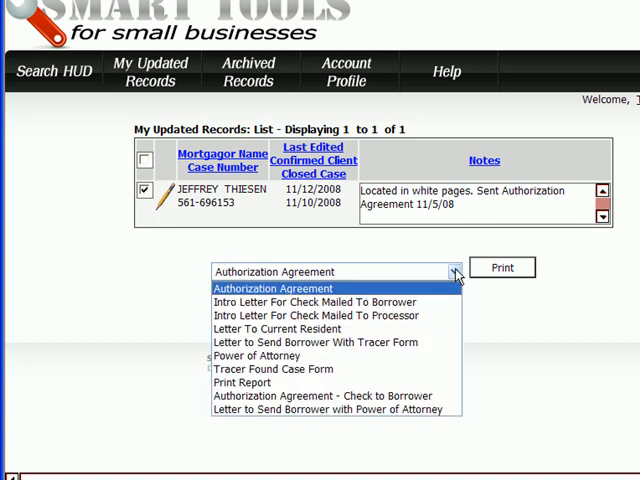
pyautogui.moveTo(276, 356)
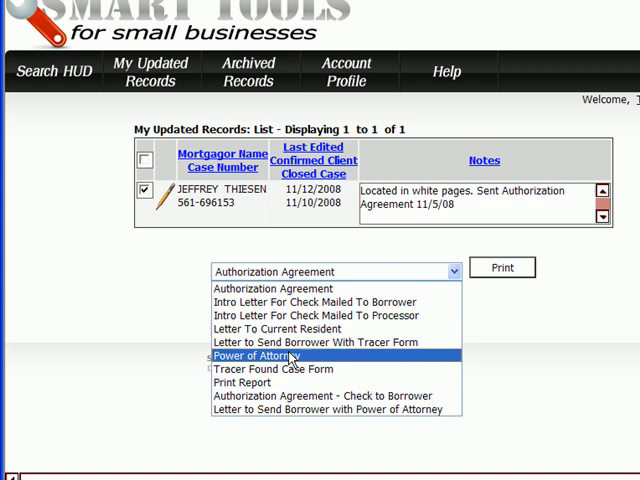
pyautogui.click(272, 368)
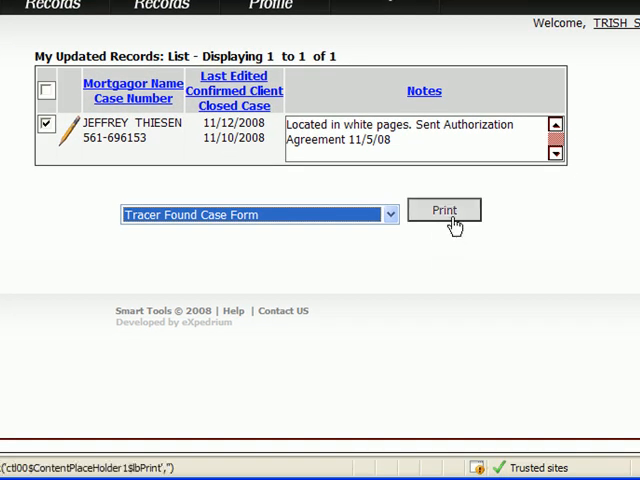
# Step: Generate and review the merged Tracer Found Case form, then return to the updated records list
pyautogui.click(444, 210)
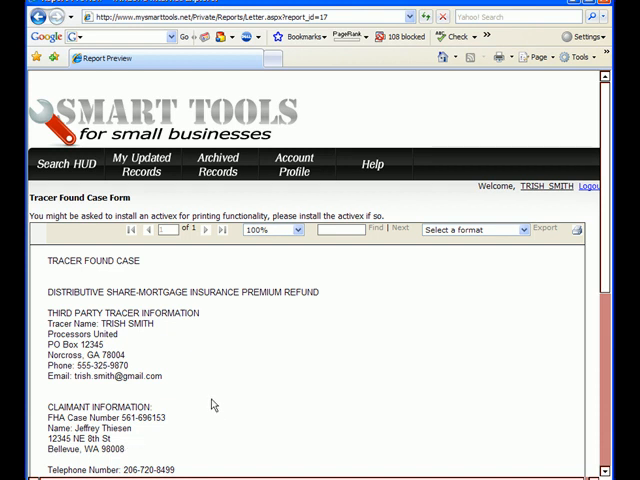
pyautogui.scroll(-3)
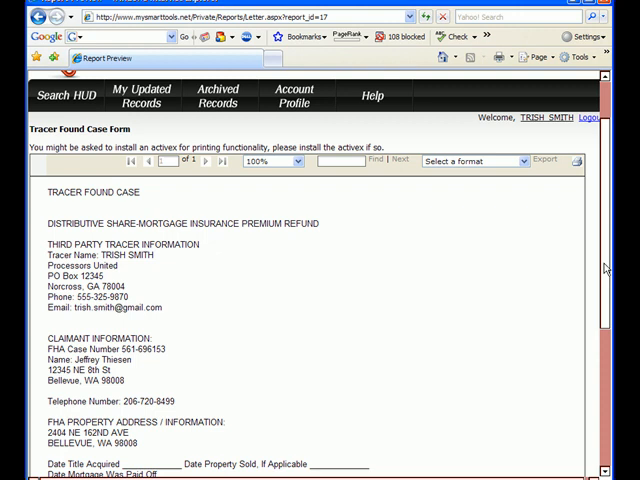
pyautogui.scroll(-3)
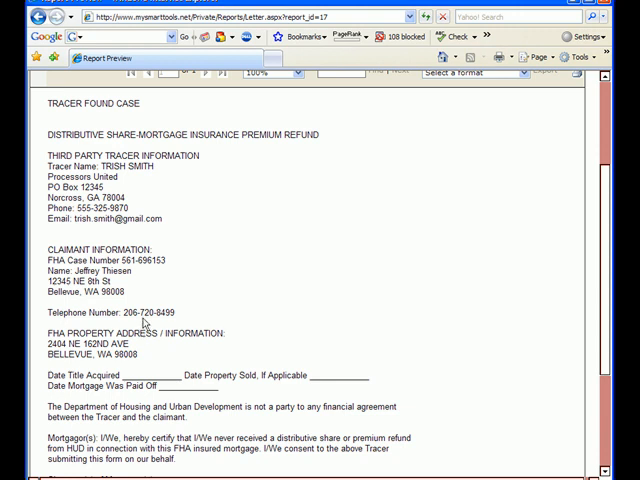
pyautogui.moveTo(378, 258)
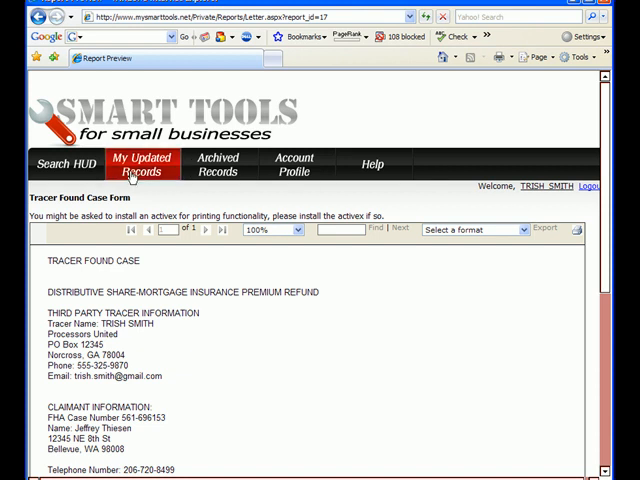
pyautogui.click(144, 164)
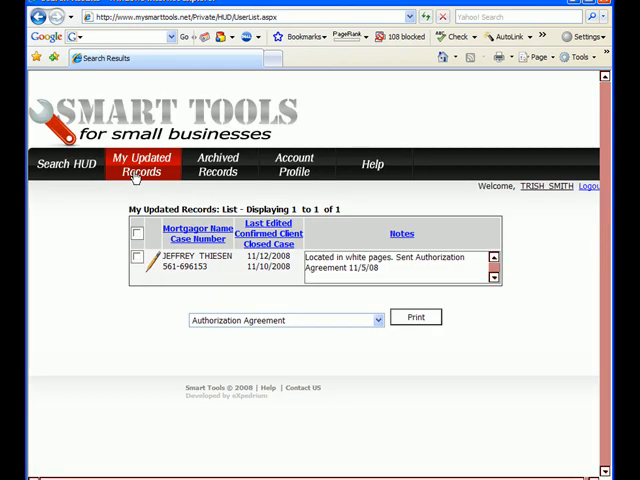